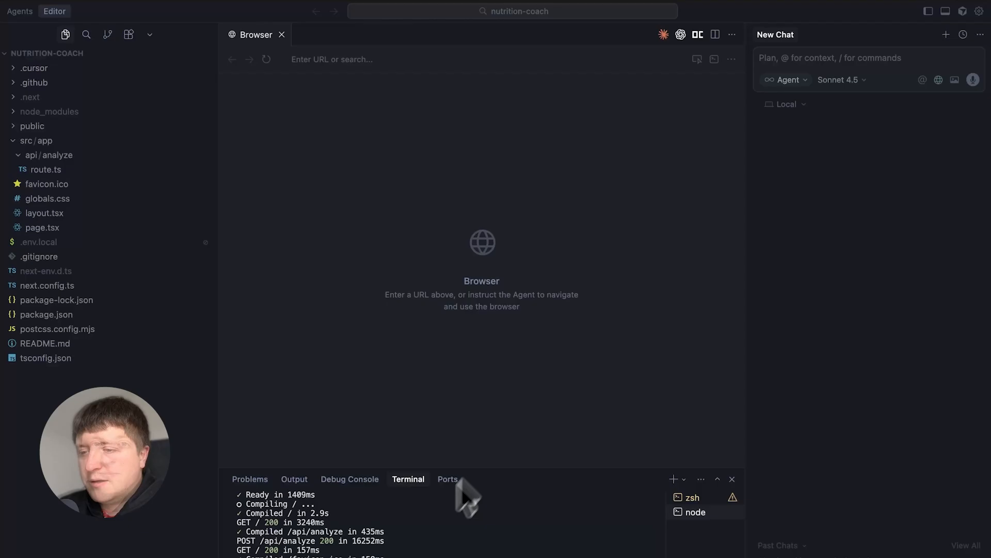
mouse_move(415, 253)
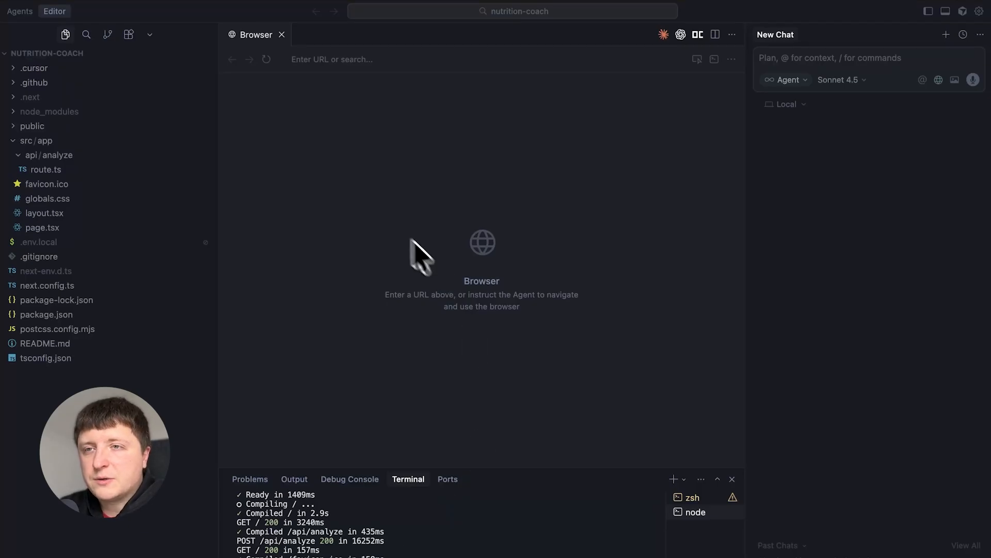
mouse_move(363, 201)
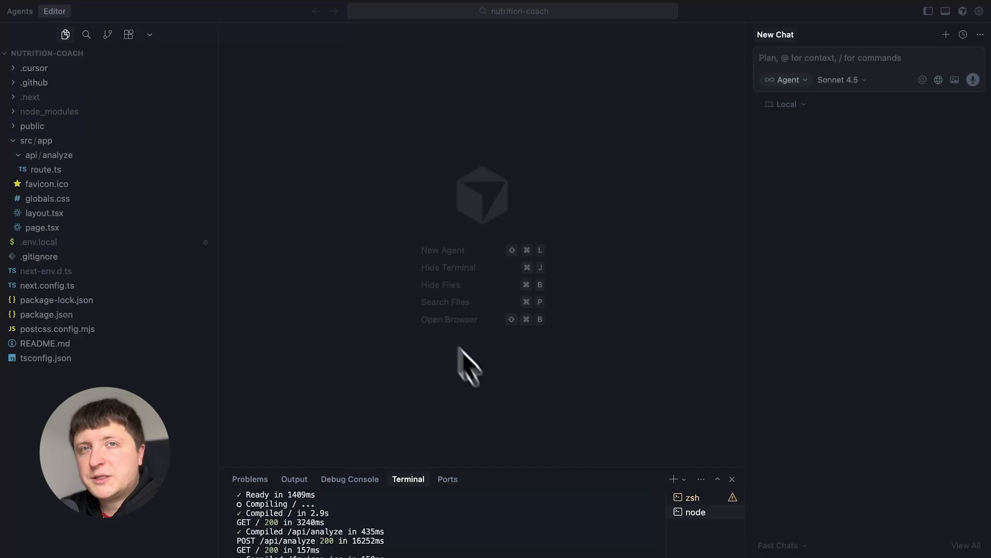
mouse_move(498, 408)
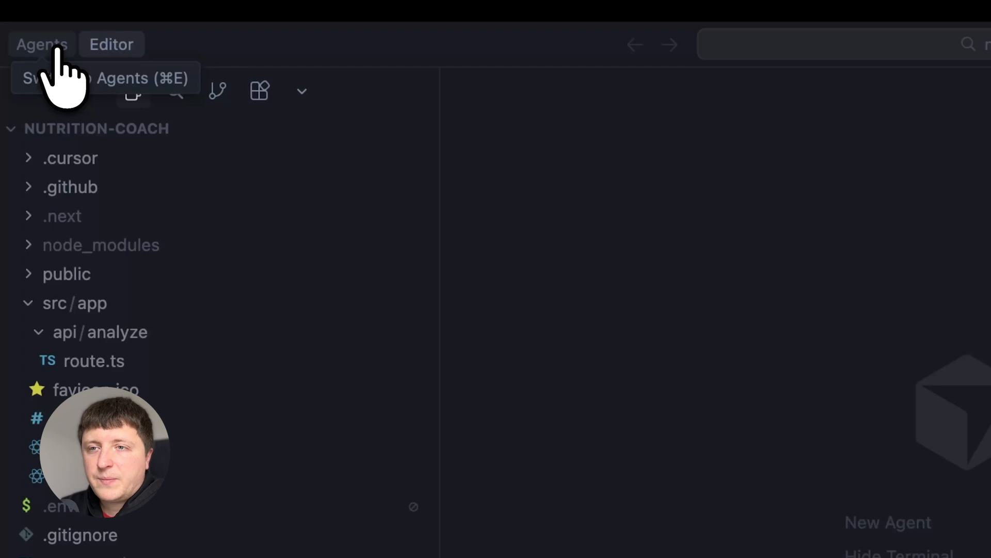
Switch to the Agents workspace and review the agent mode, model and parallel run-count options.
left_click(40, 44)
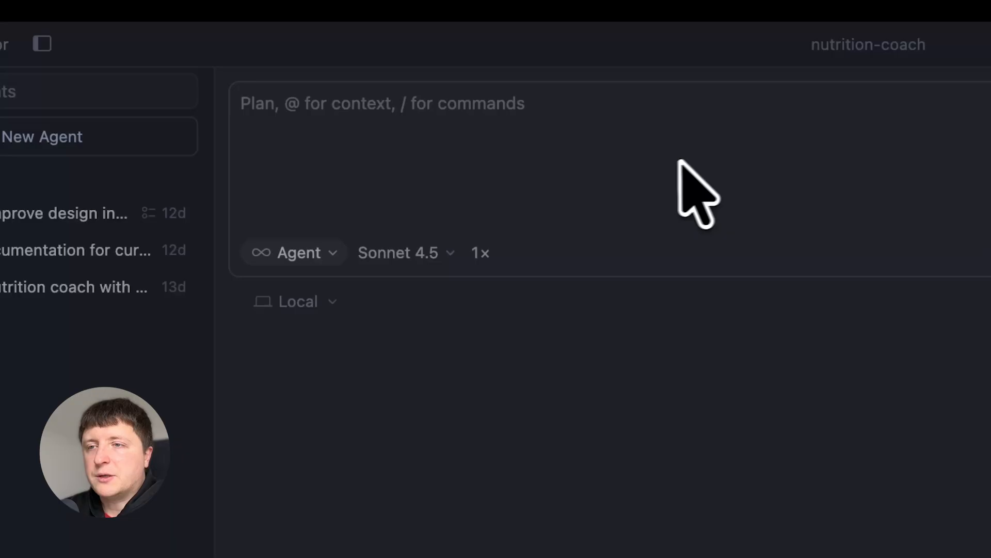
mouse_move(318, 263)
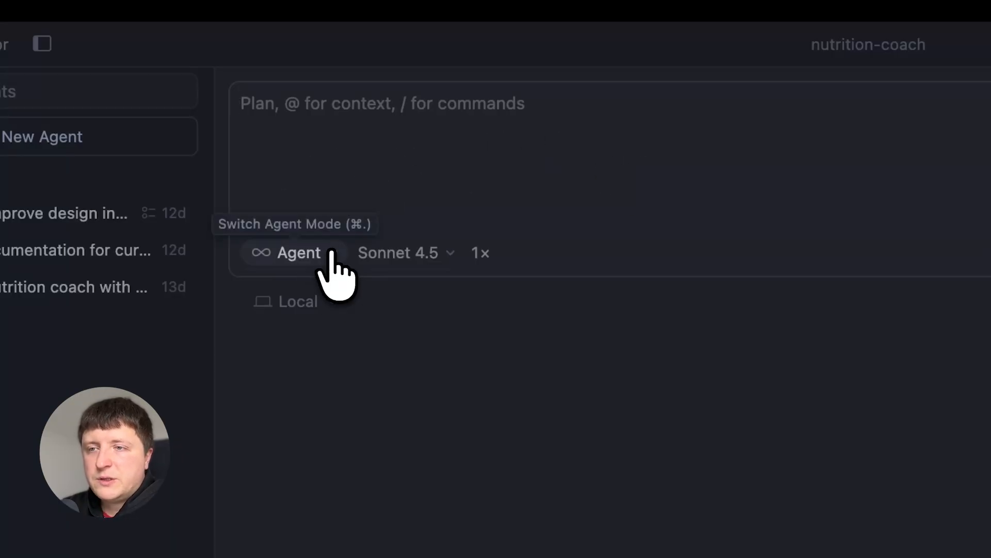
left_click(293, 252)
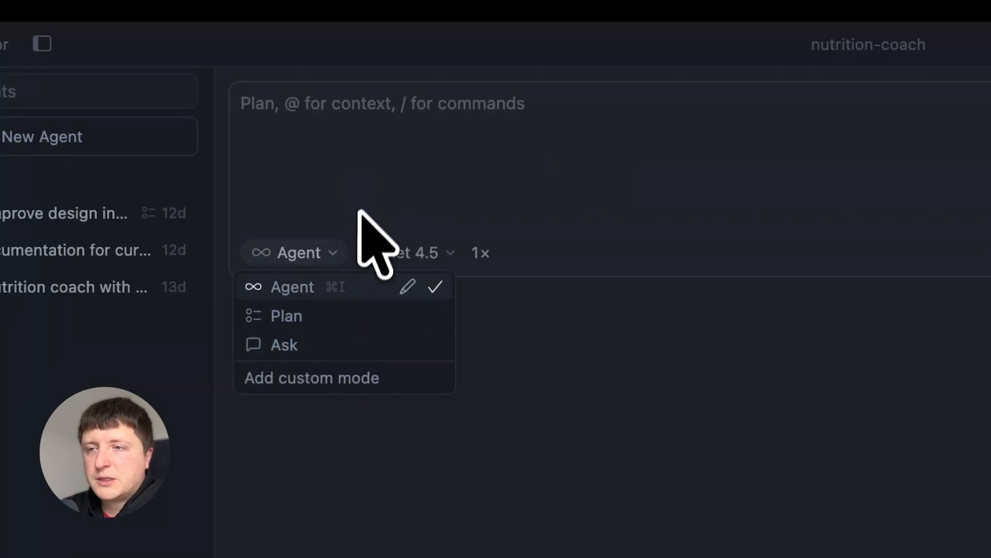
left_click(415, 252)
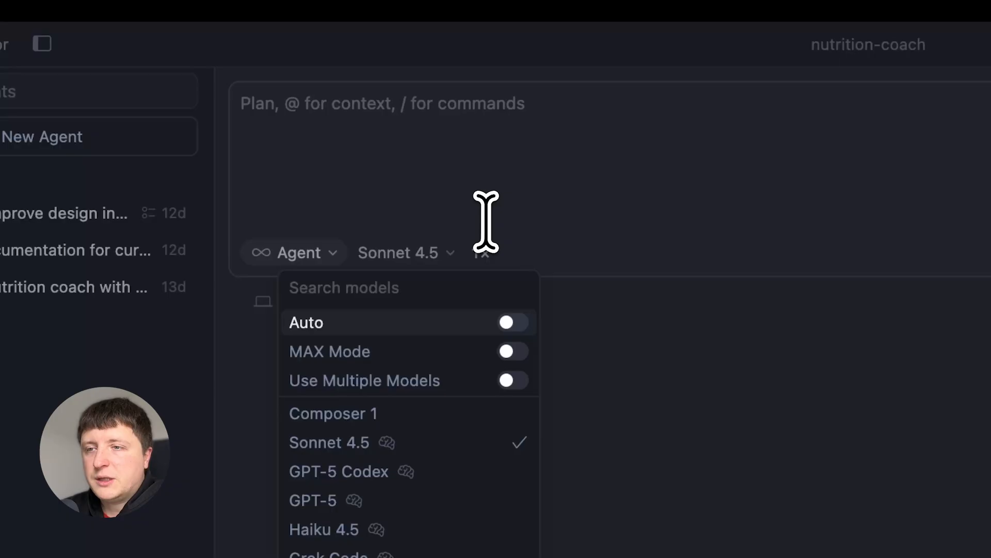
left_click(496, 297)
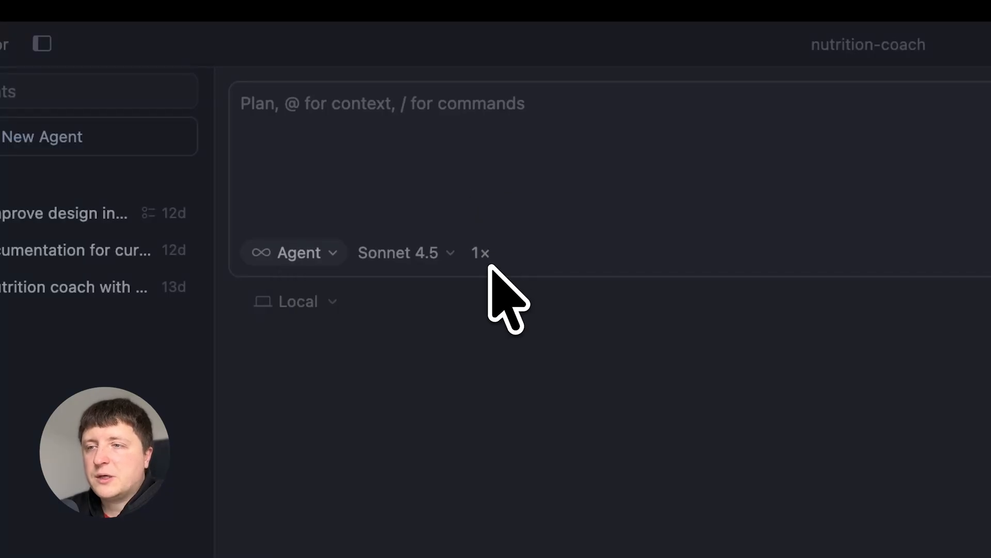
left_click(479, 252)
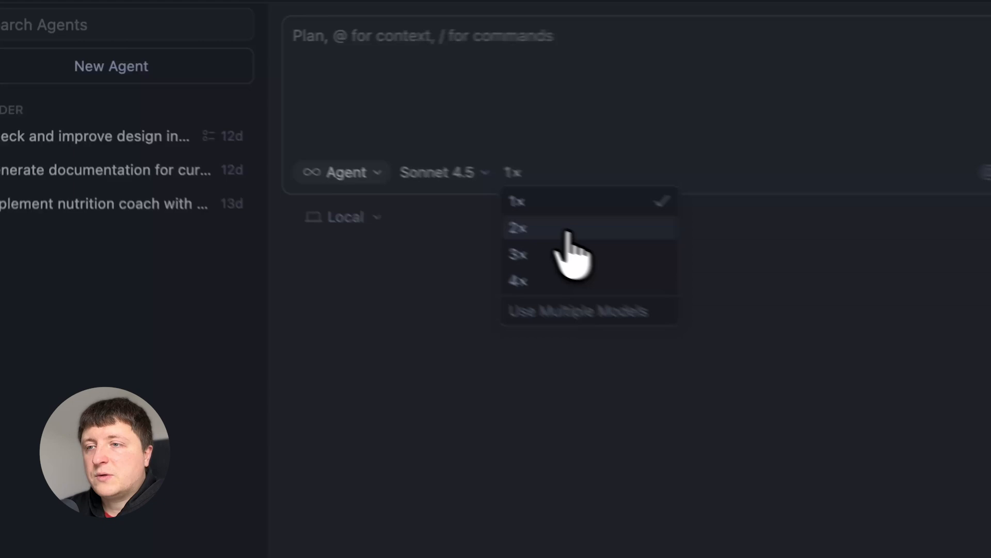
left_click(518, 227)
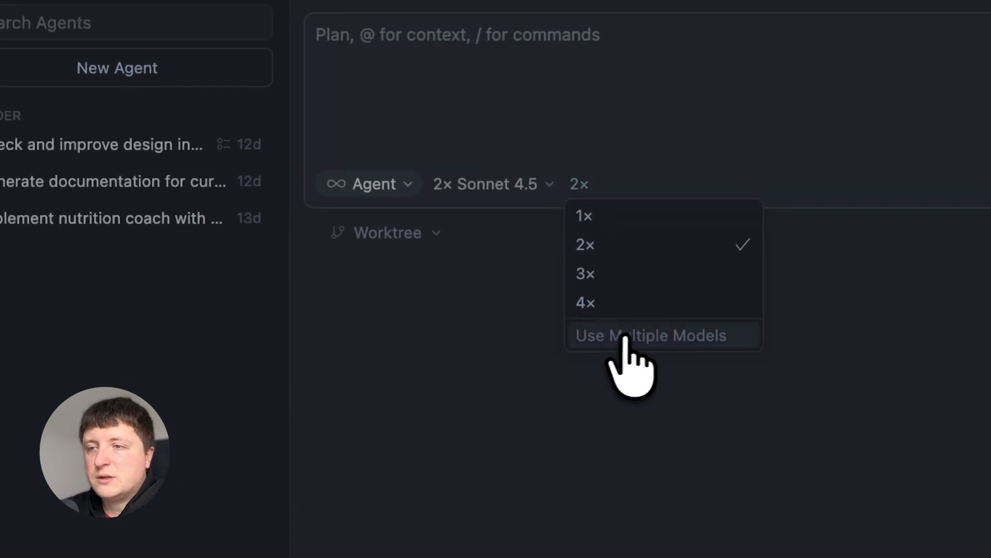
left_click(650, 334)
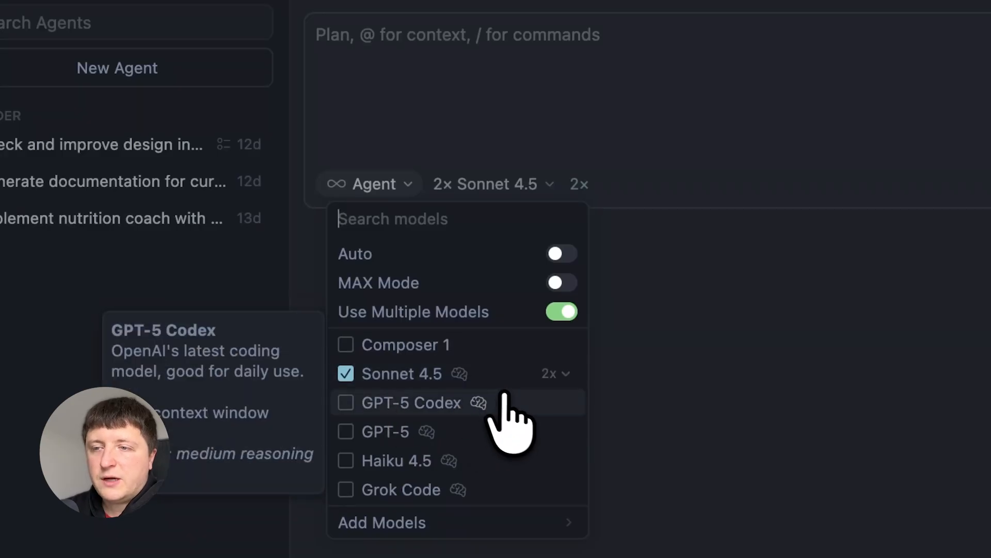
left_click(344, 403)
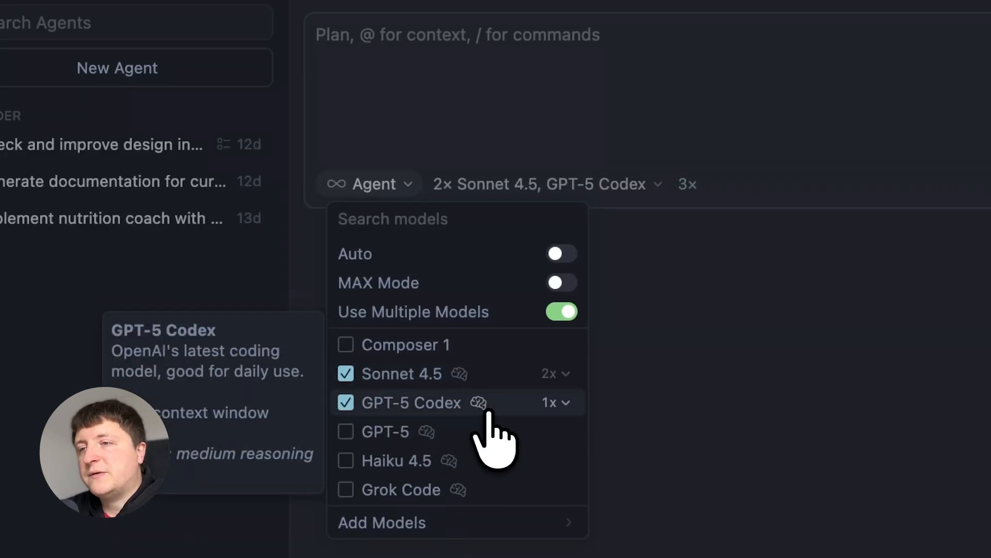
left_click(560, 373)
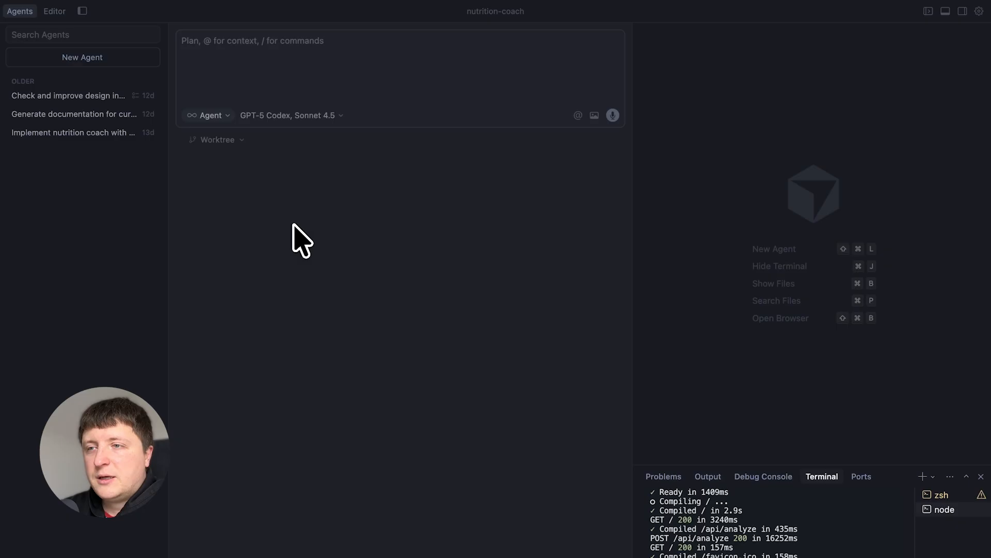
mouse_move(413, 366)
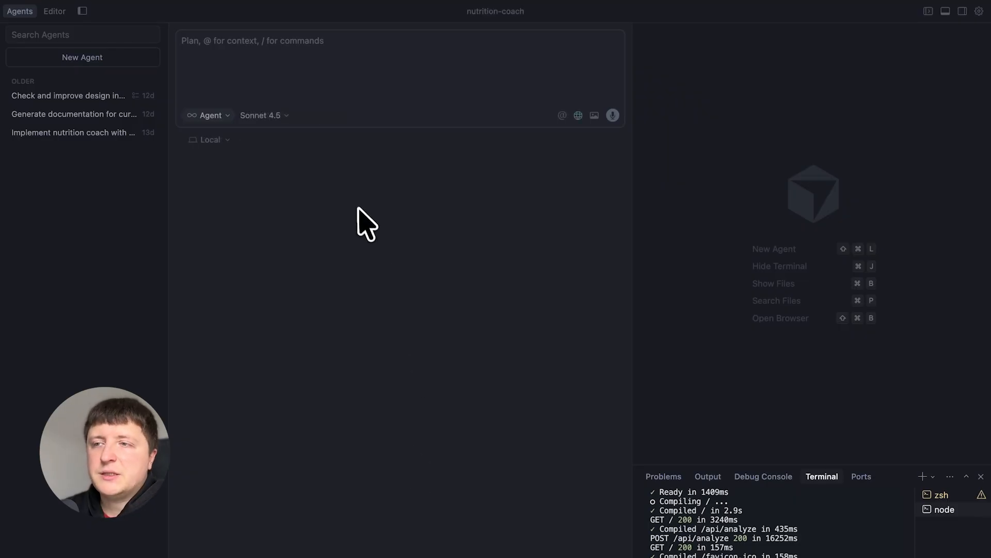
mouse_move(362, 210)
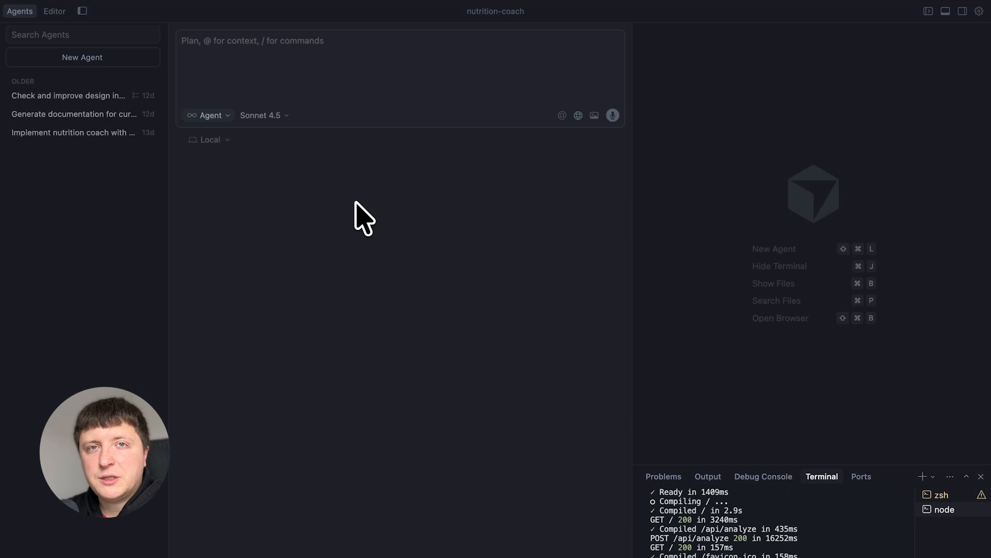
Switch the agent's model from Sonnet 4.5 to Composer 1.
left_click(261, 116)
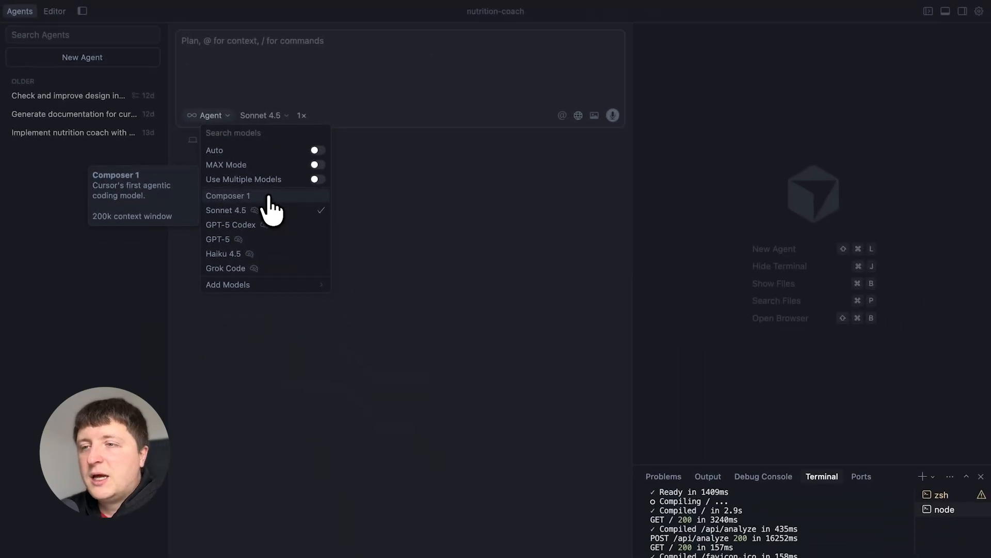
left_click(227, 196)
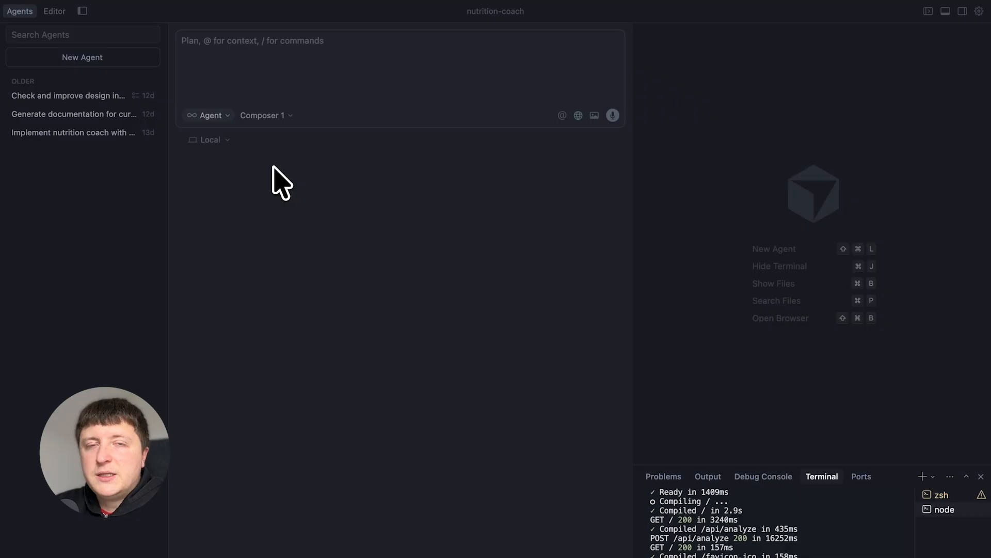
left_click(266, 116)
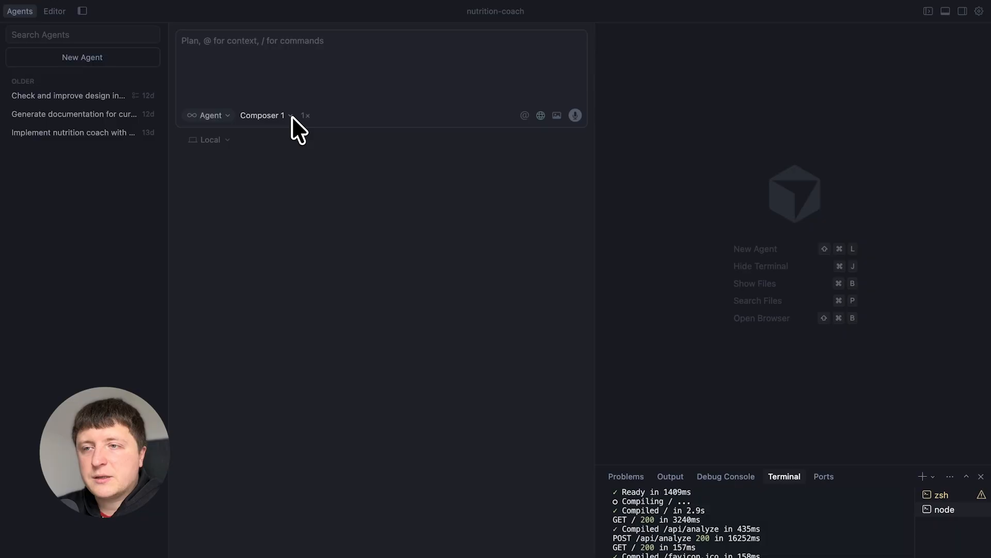
Set Composer 1 to run a single 1x instance in the multi-model list.
left_click(265, 116)
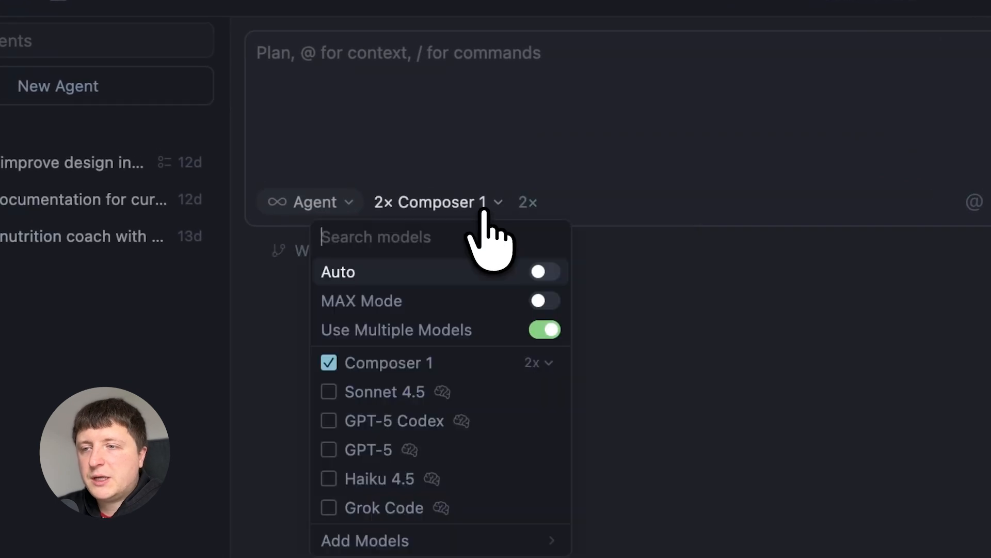
left_click(537, 362)
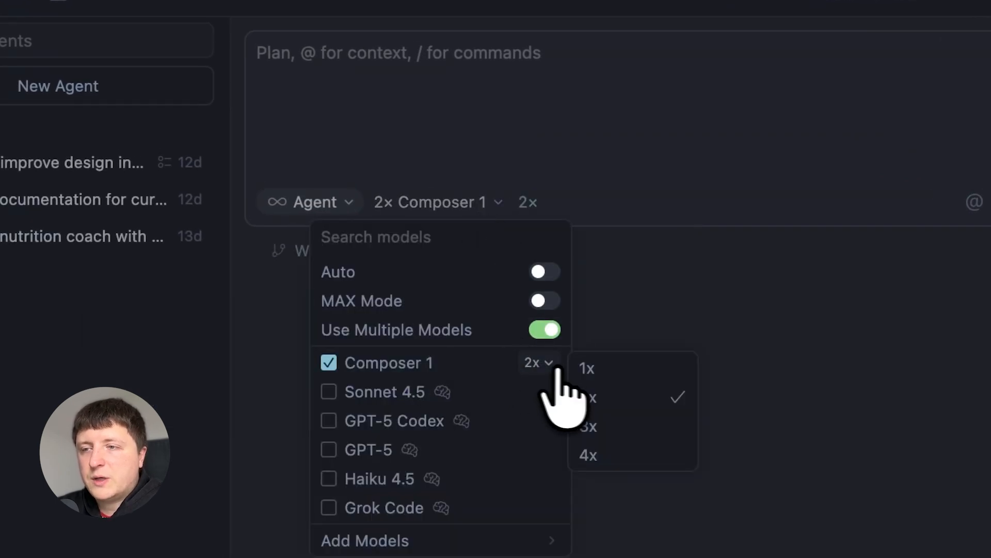
left_click(586, 367)
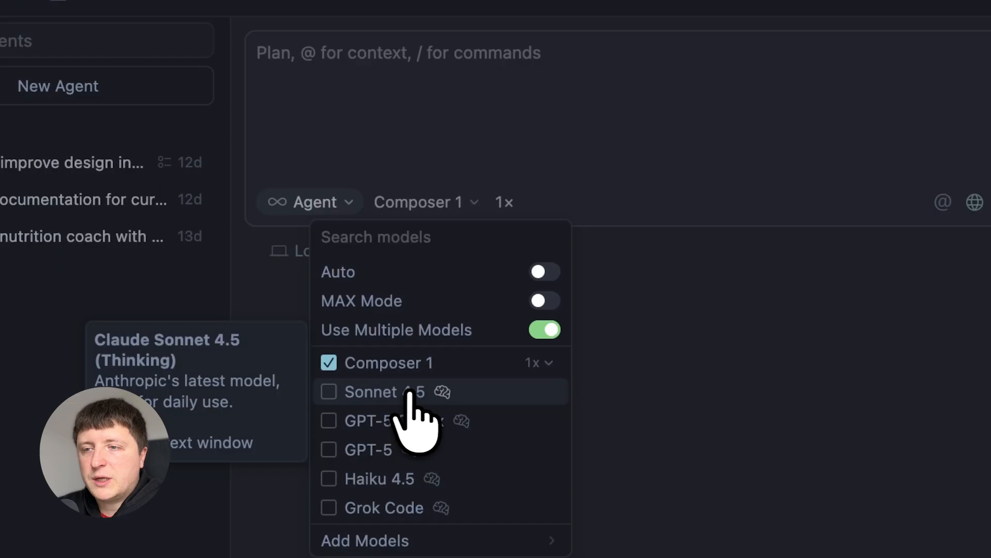
left_click(328, 393)
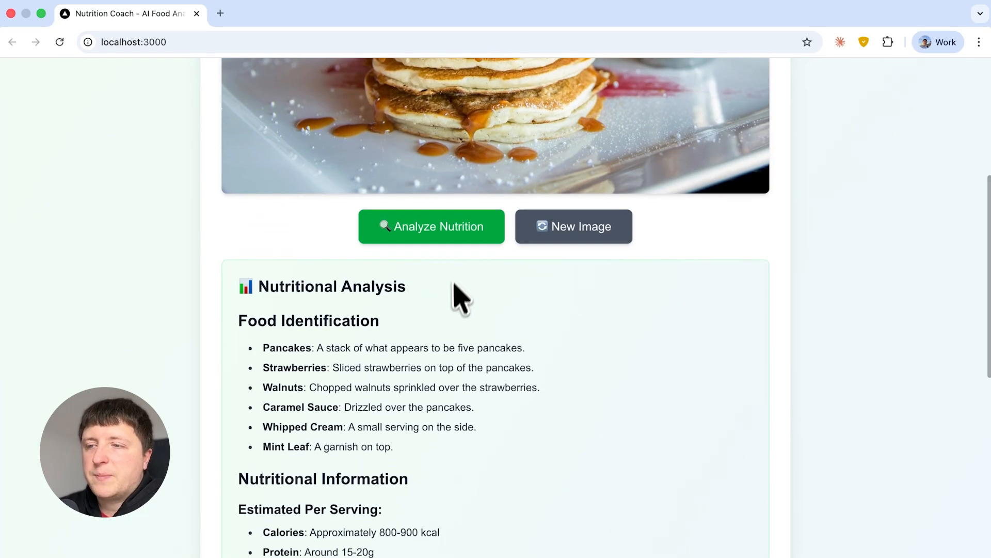
Clear the pancake photo with New Image so Nutrition Coach returns to its empty upload area.
scroll("down", 3)
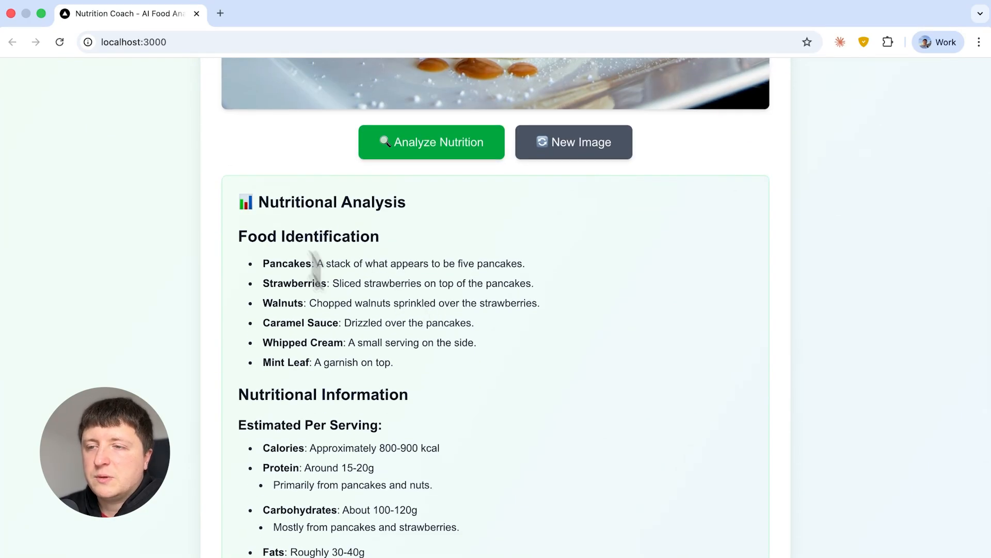
mouse_move(514, 409)
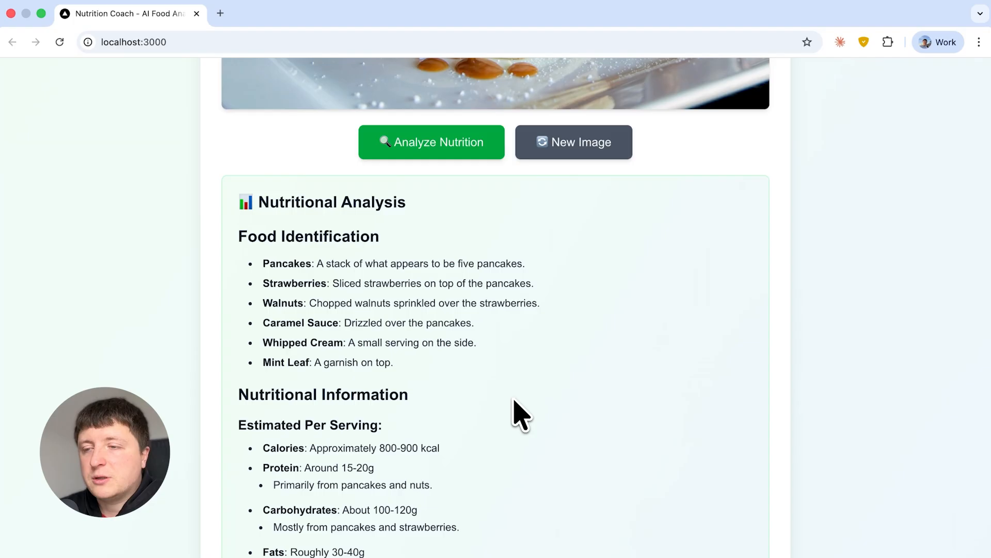
scroll("down", 3)
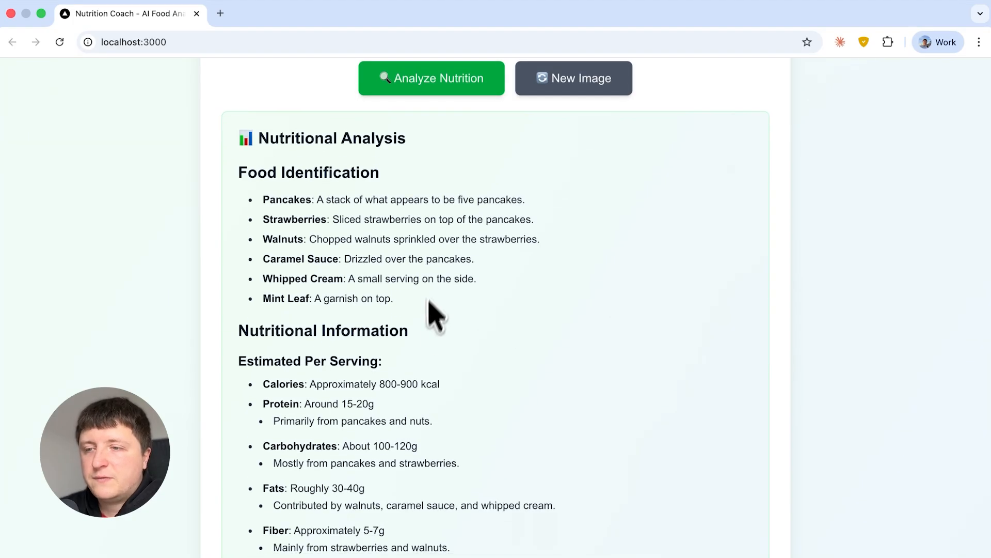
scroll("down", 3)
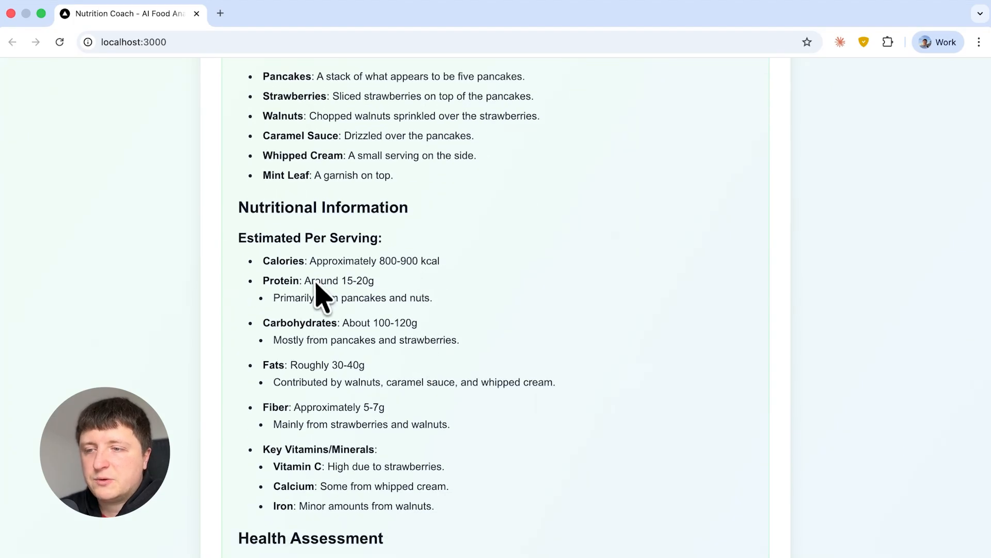
scroll("down", 3)
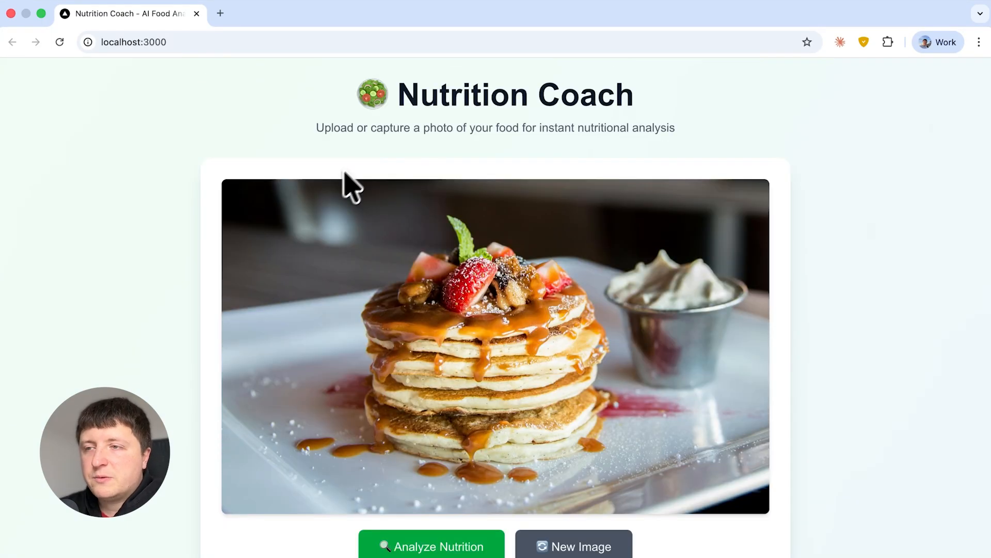
mouse_move(148, 119)
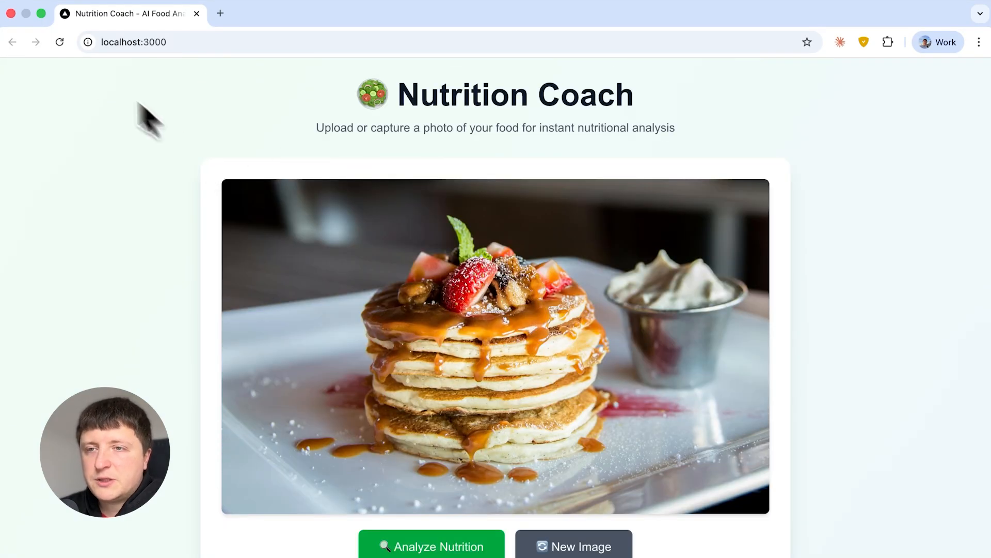
left_click(576, 545)
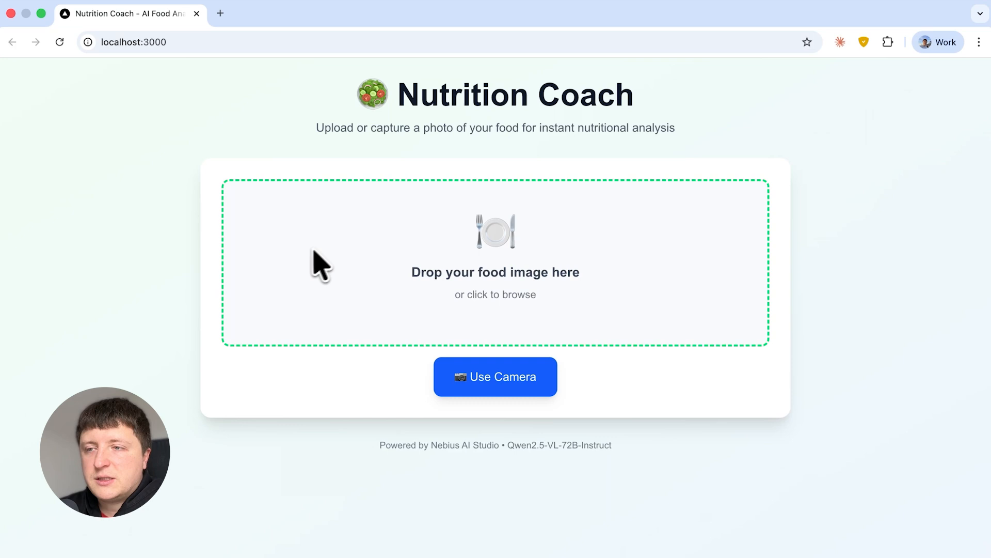
mouse_move(368, 125)
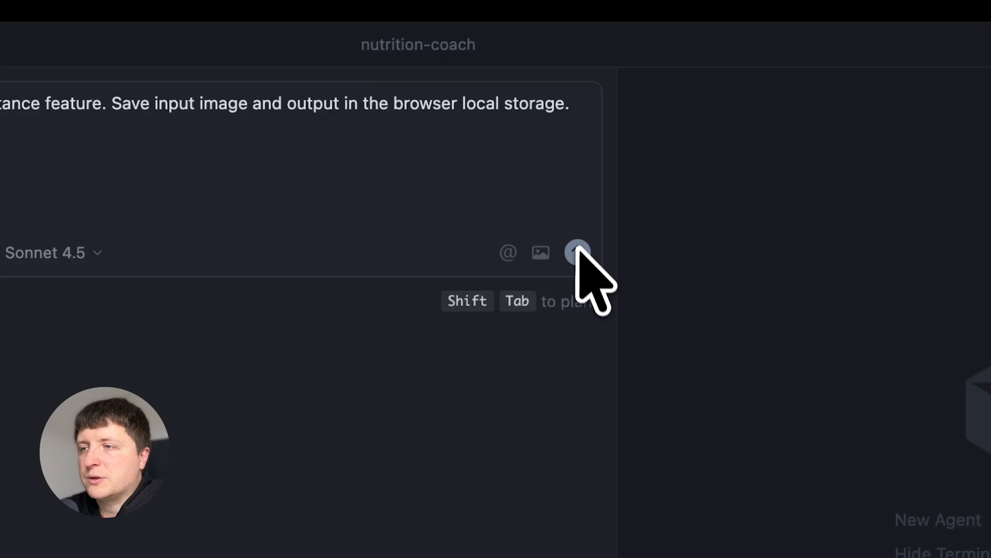
Submit the local-storage persistence request to the agents.
left_click(575, 252)
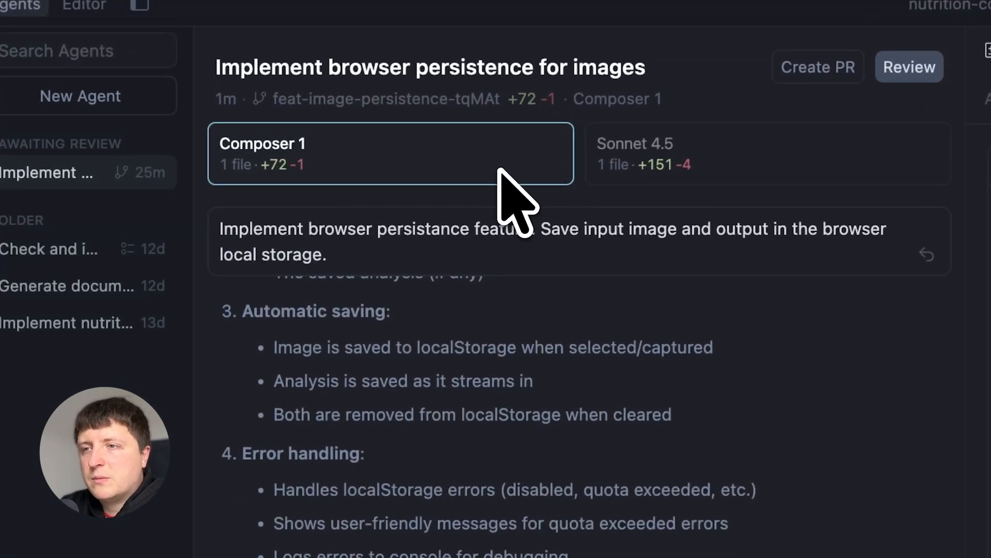
Review both agents' localStorage diffs and apply the Composer 1 version with Apply All.
left_click(917, 66)
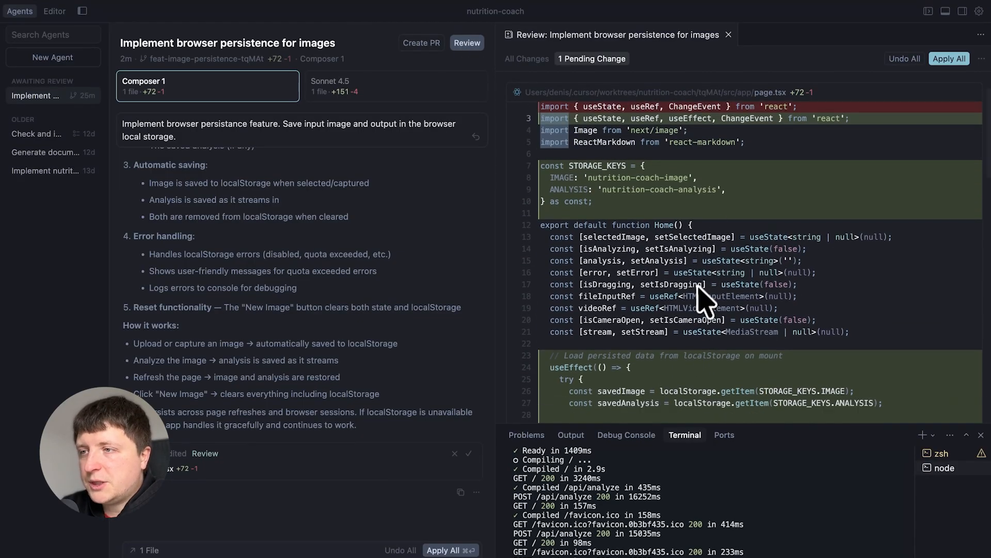
left_click(375, 87)
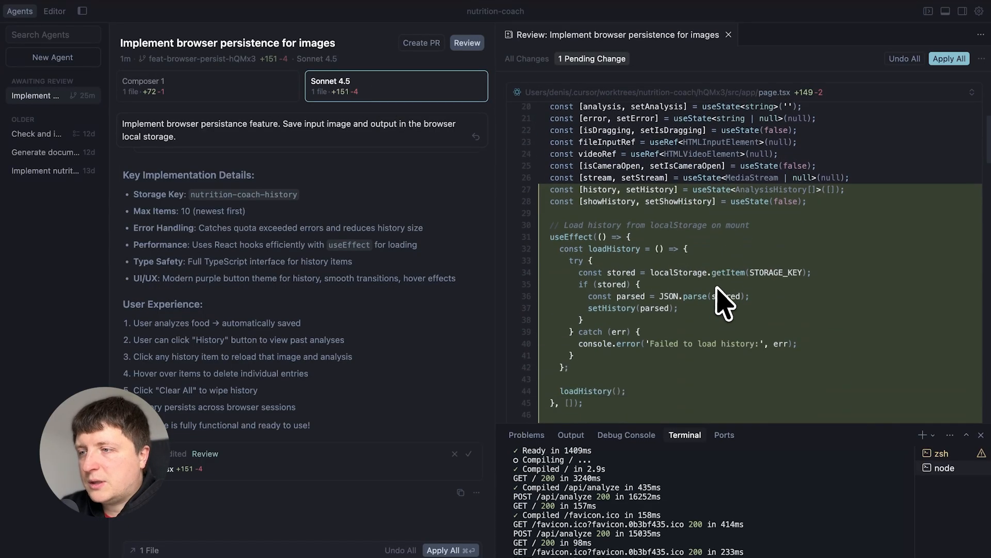
left_click(208, 87)
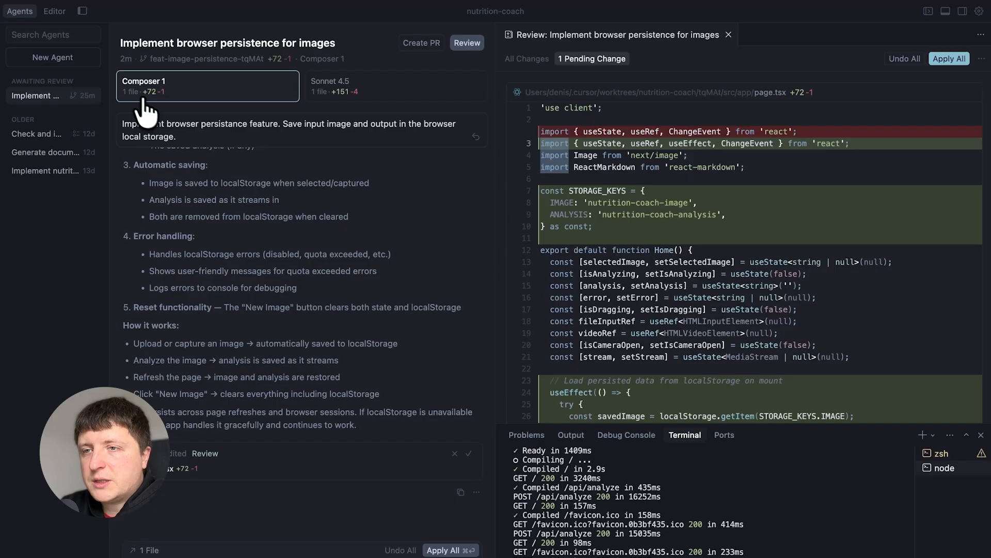
mouse_move(894, 119)
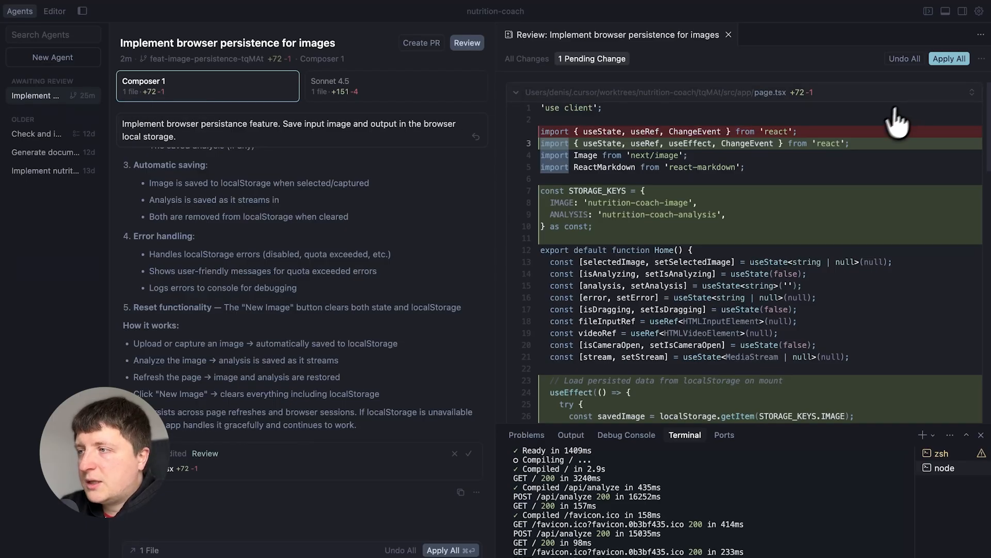
left_click(964, 58)
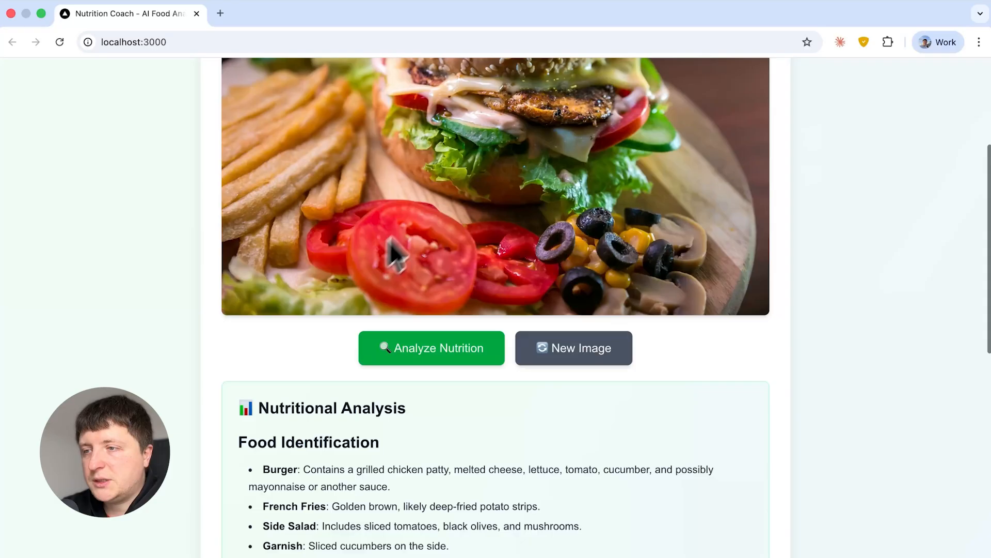
Scroll through the burger meal's nutritional analysis on localhost:3000 in Chrome.
scroll("down", 3)
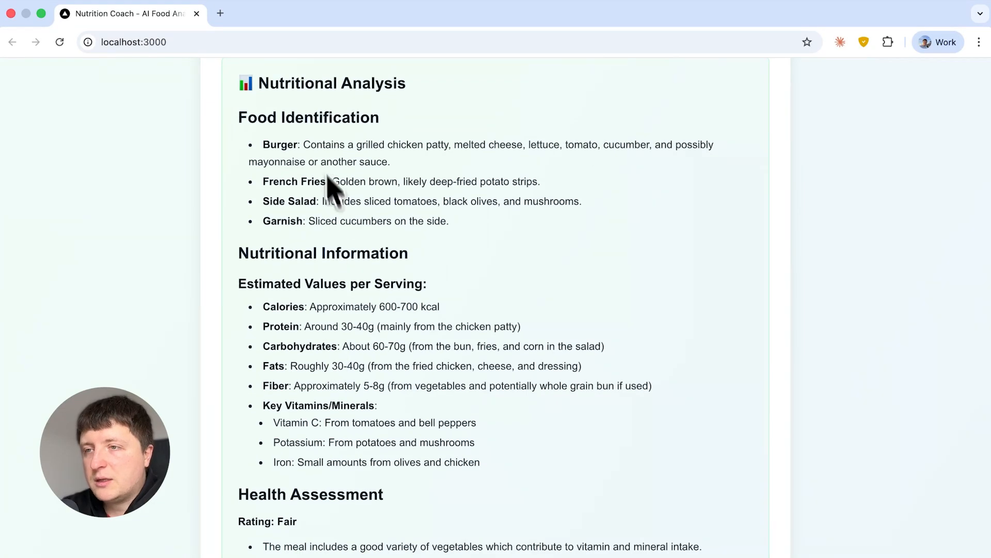
scroll("up", 3)
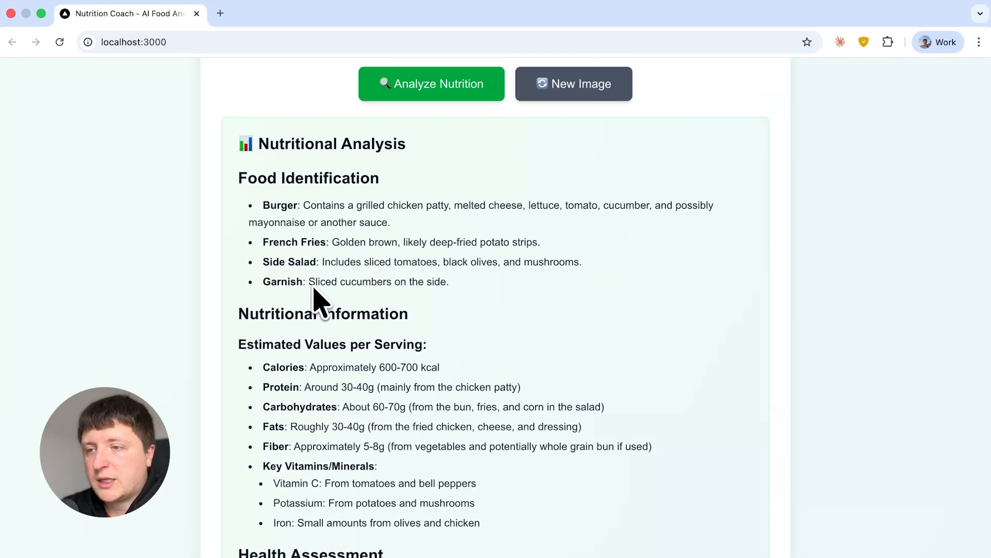
mouse_move(351, 386)
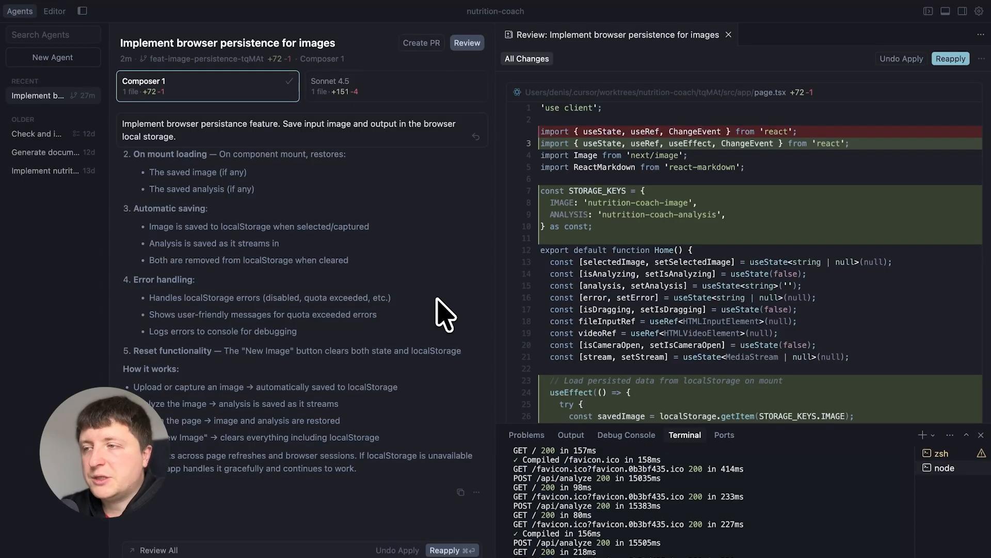
mouse_move(900, 91)
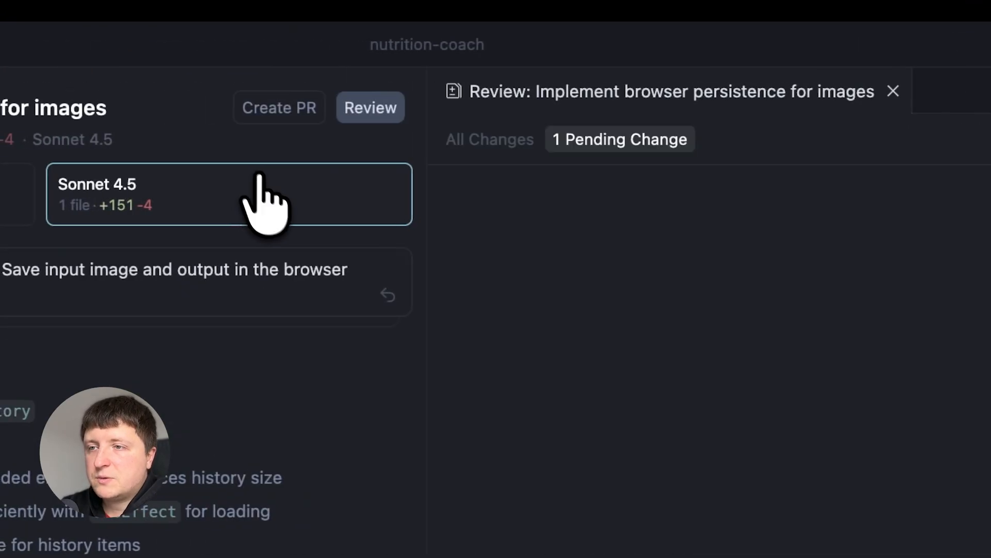
Apply the Sonnet 4.5 history-based persistence changes with Apply All.
left_click(370, 107)
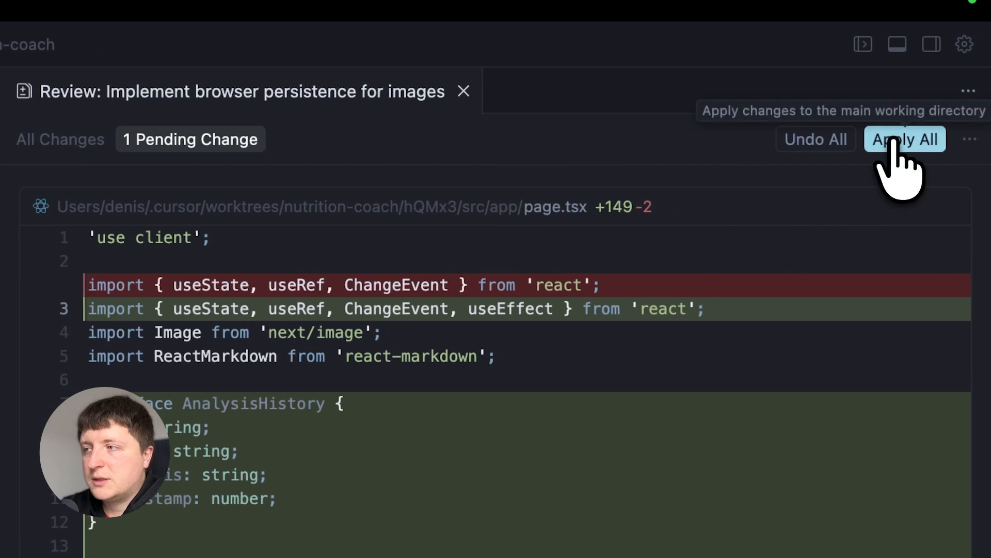
left_click(905, 139)
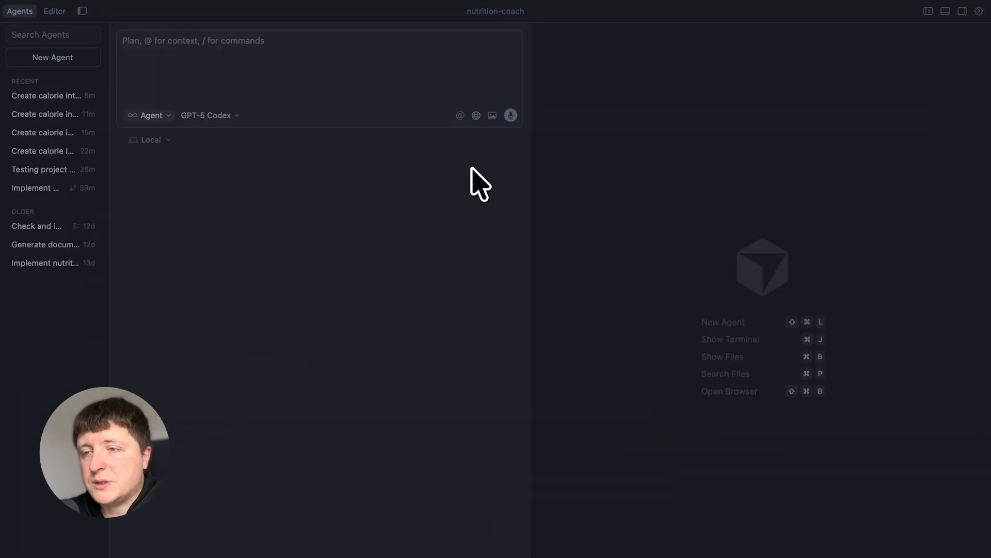
mouse_move(475, 155)
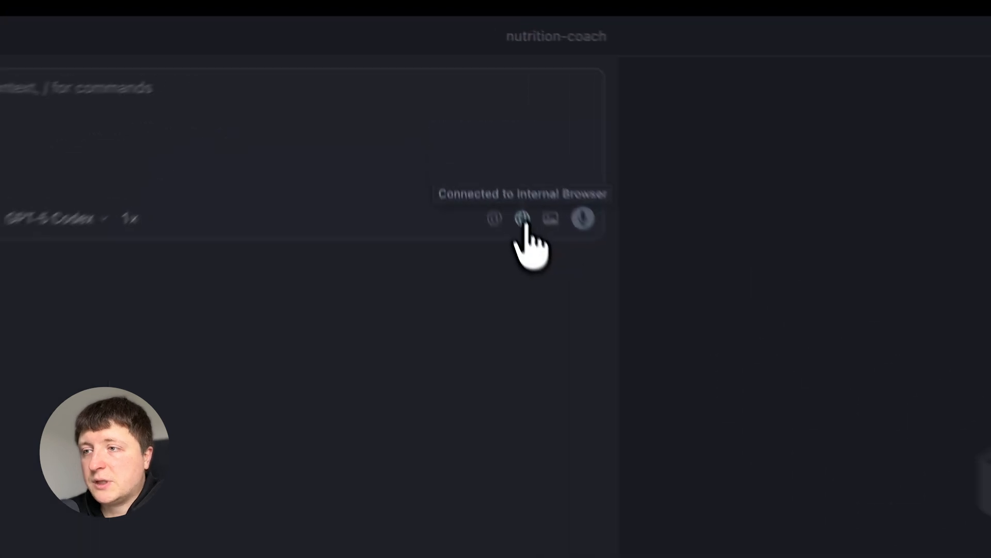
Open localhost:3000 in Cursor's built-in browser beside the new agent chat.
left_click(525, 218)
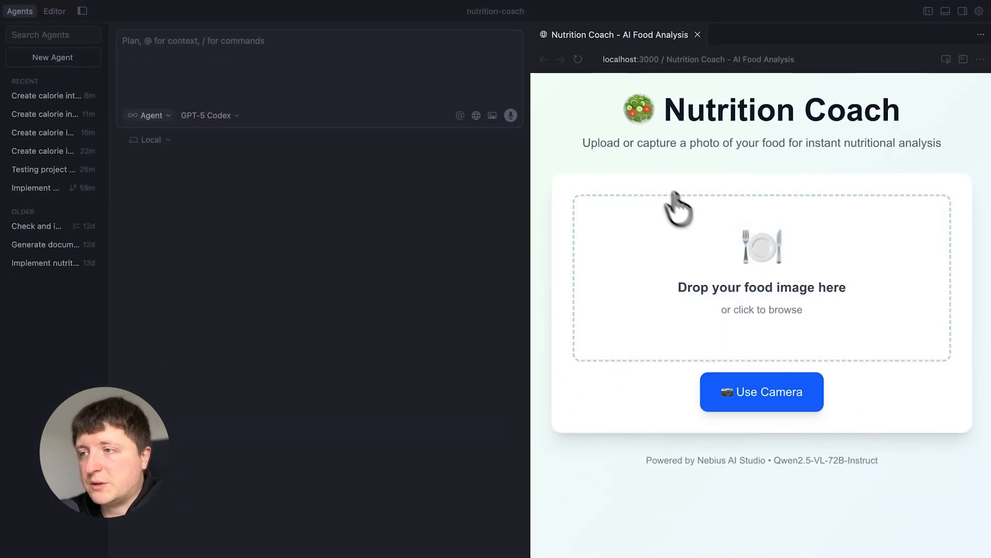
mouse_move(543, 268)
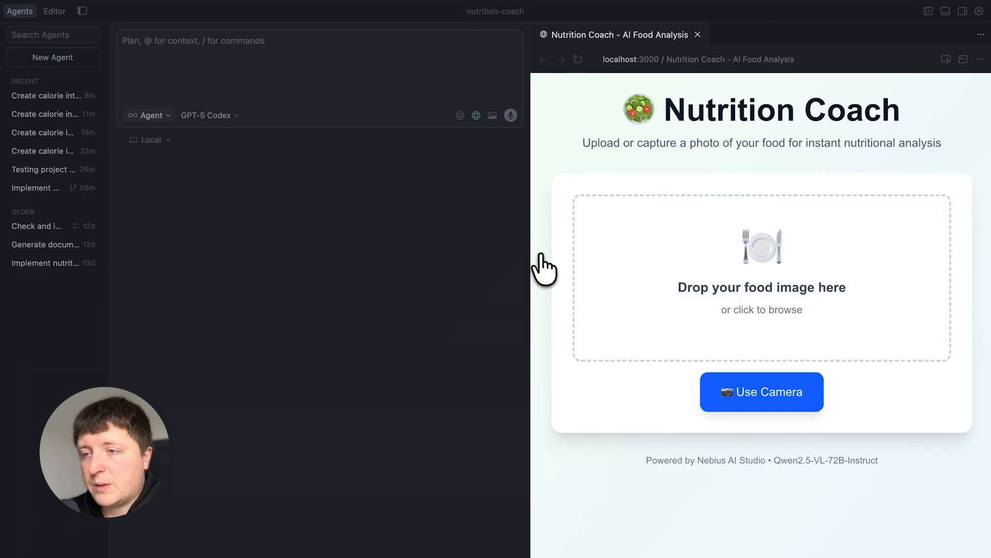
mouse_move(615, 98)
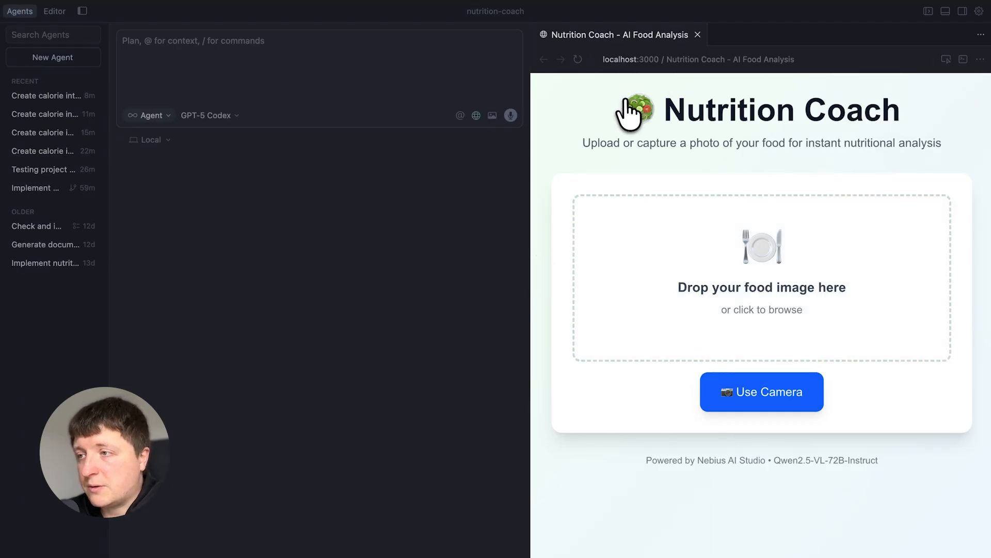
mouse_move(580, 192)
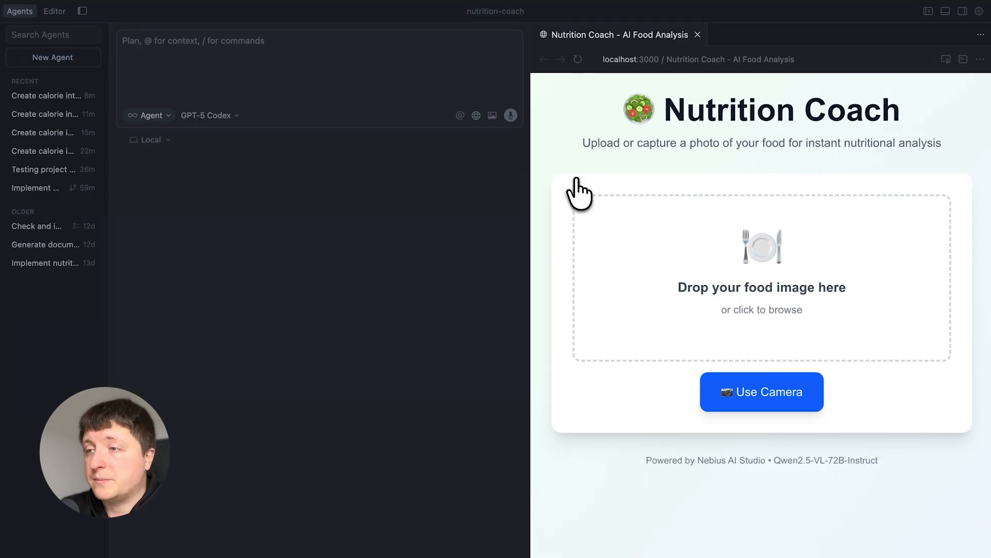
mouse_move(373, 375)
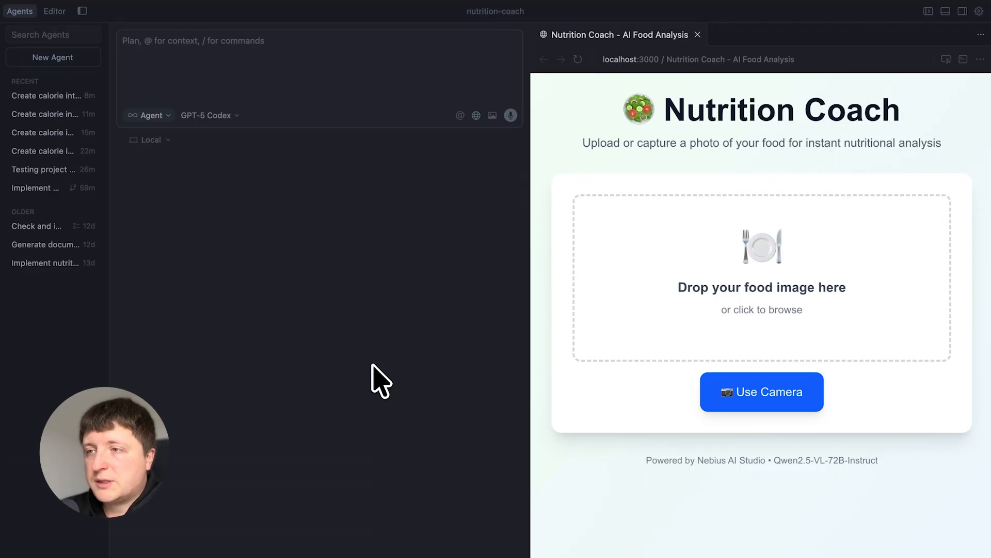
mouse_move(409, 82)
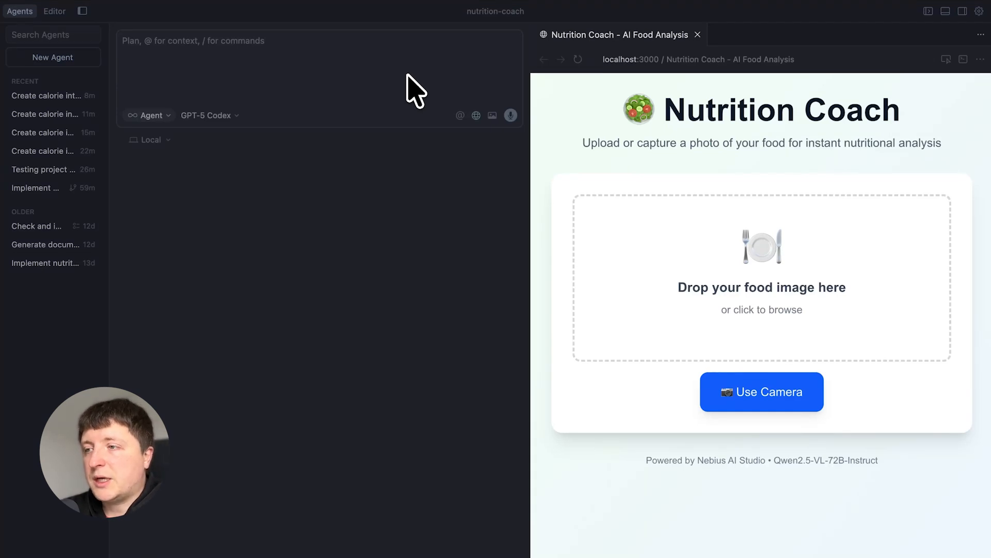
Ask the agent to 'change design of the page to cyberpunk'.
type("change design of the page to cyberpunk")
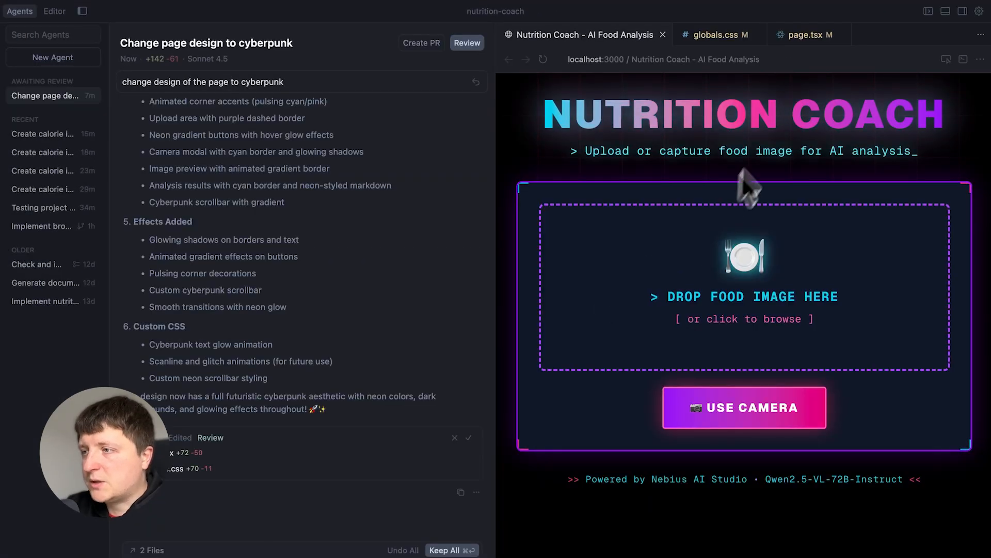
mouse_move(803, 176)
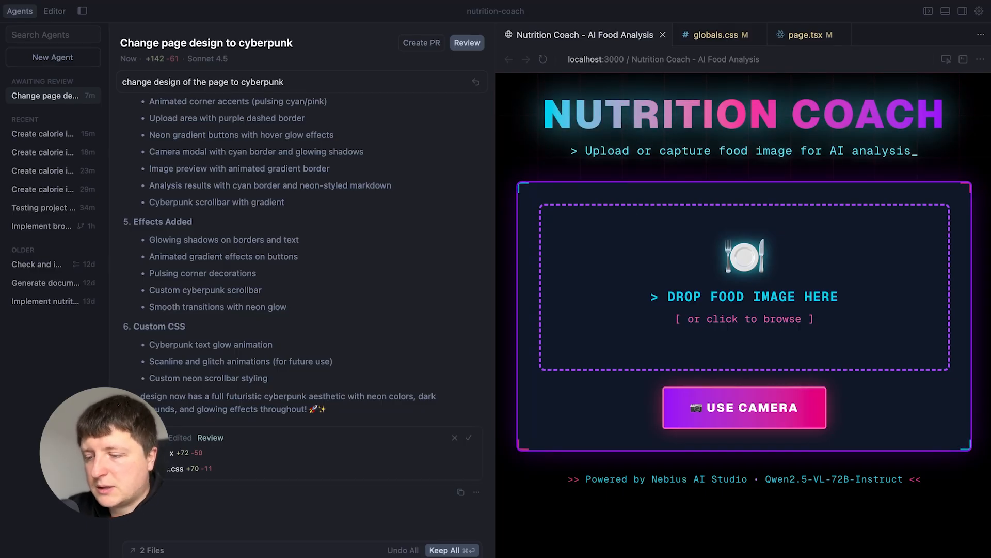
Ask the agent to screenshot the page and change the colours to something more beautiful.
type("i don't like colours, make a screenshot and change them to something more beautiful")
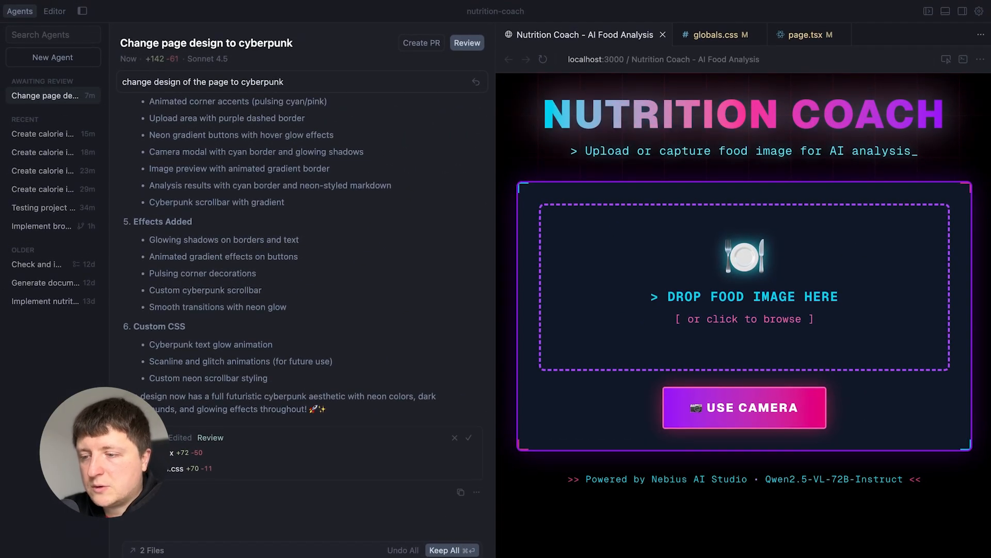
type("i don't like colours, make a screenshot and change them to something more beautiful")
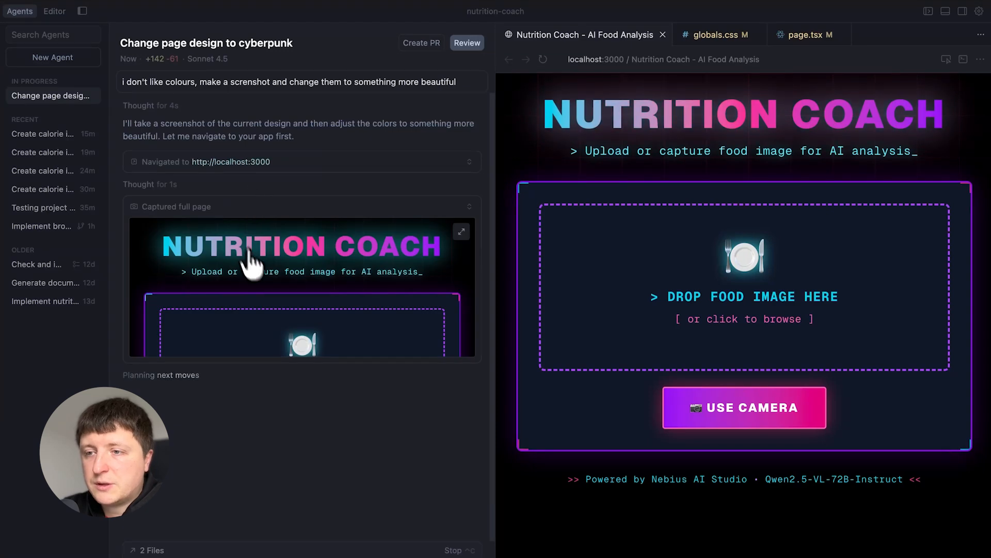
mouse_move(250, 314)
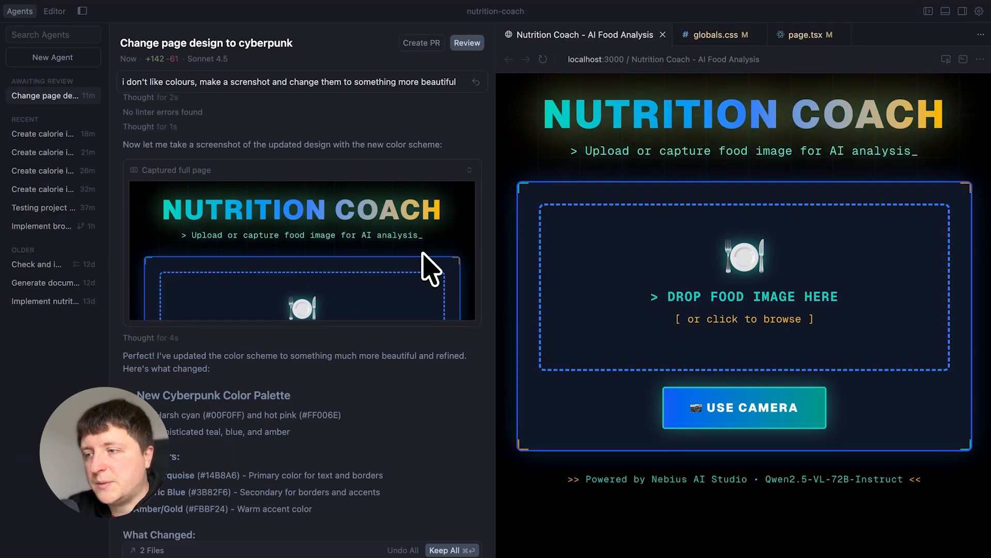
mouse_move(288, 322)
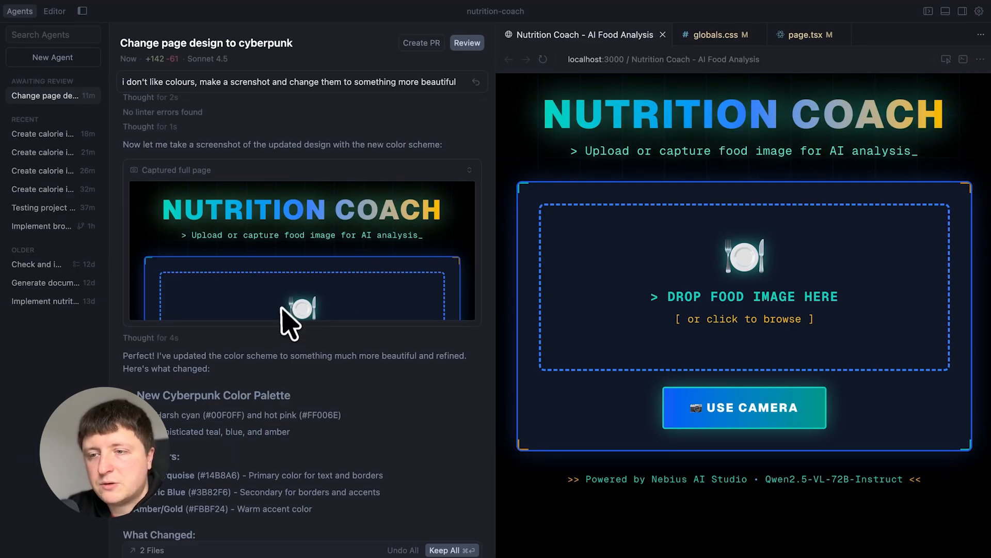